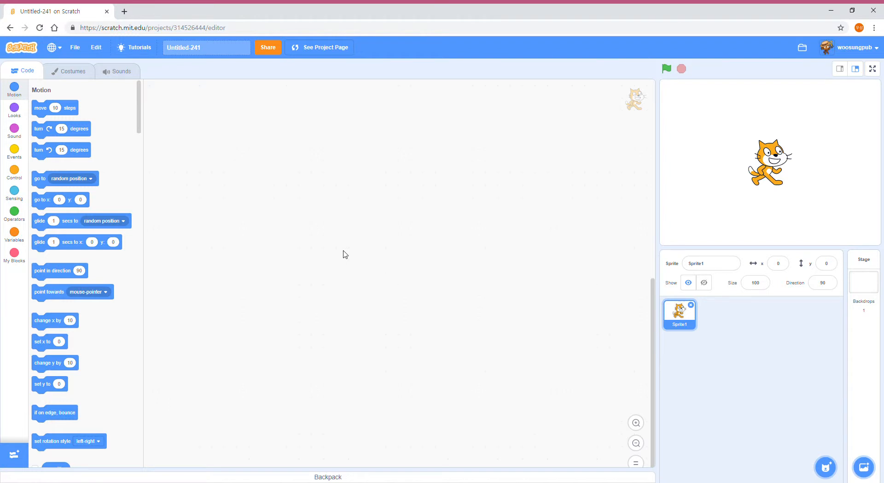
pyautogui.moveTo(305, 441)
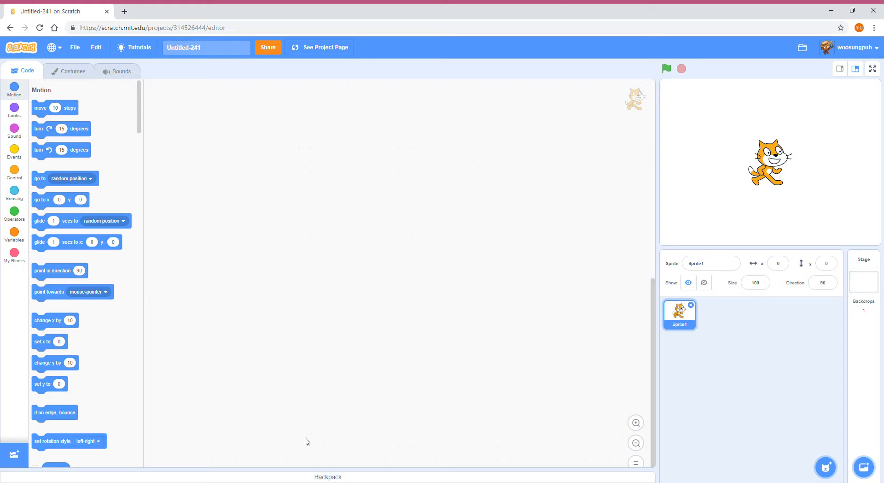
pyautogui.moveTo(387, 356)
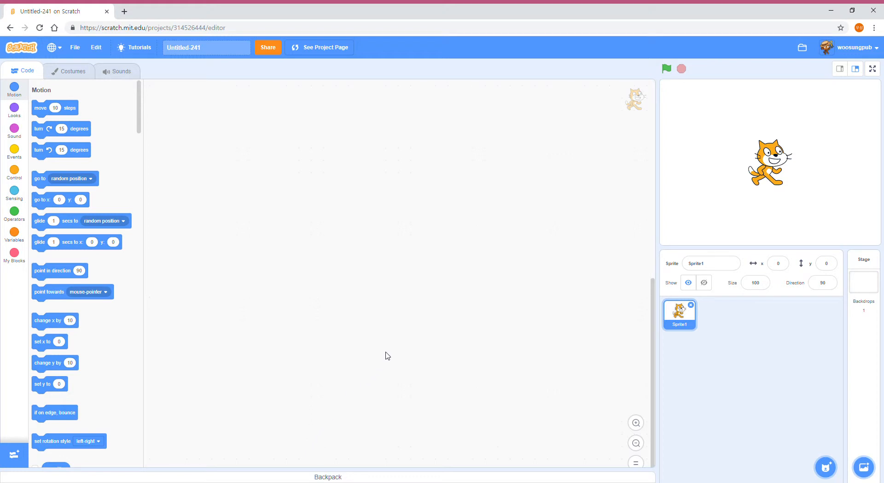
pyautogui.moveTo(15, 236)
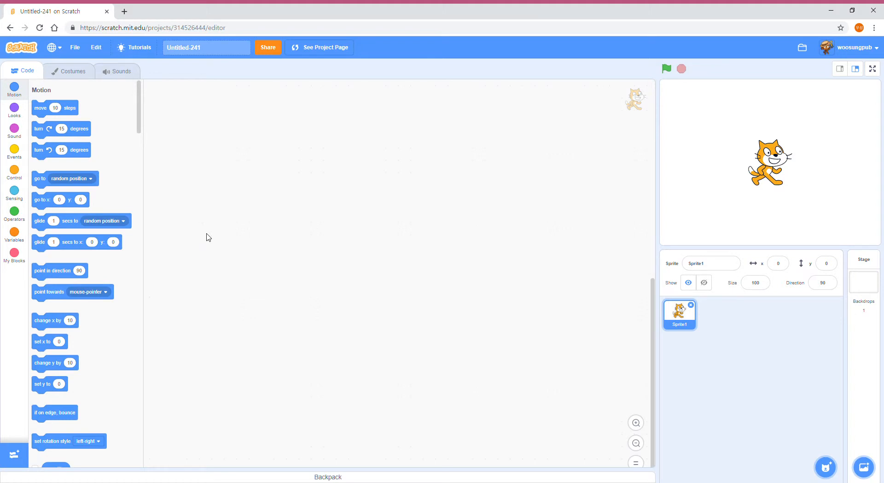
pyautogui.moveTo(239, 239)
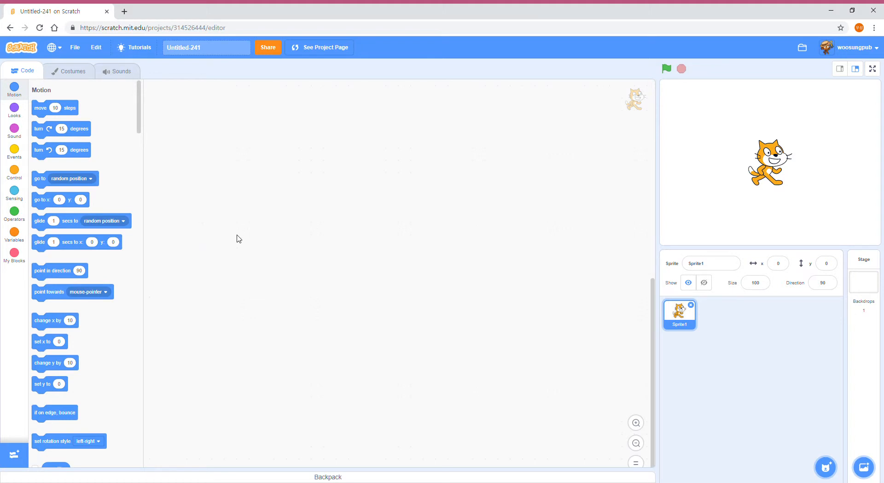
pyautogui.moveTo(505, 236)
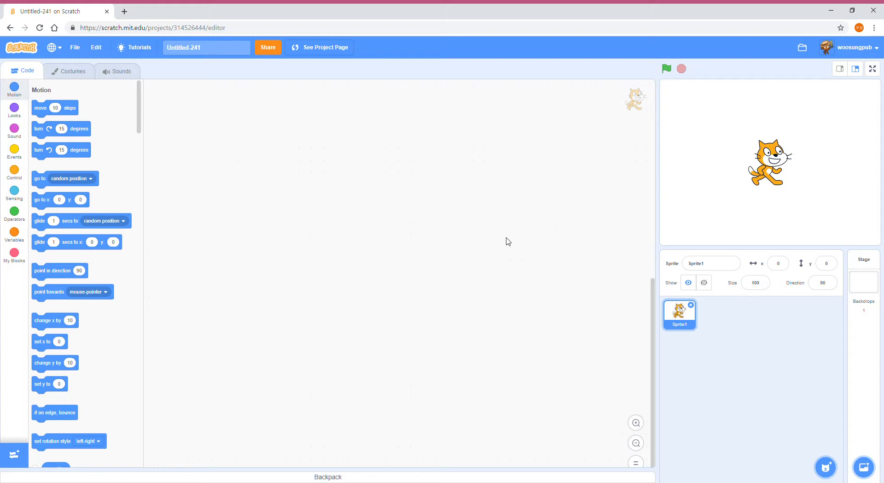
pyautogui.moveTo(510, 248)
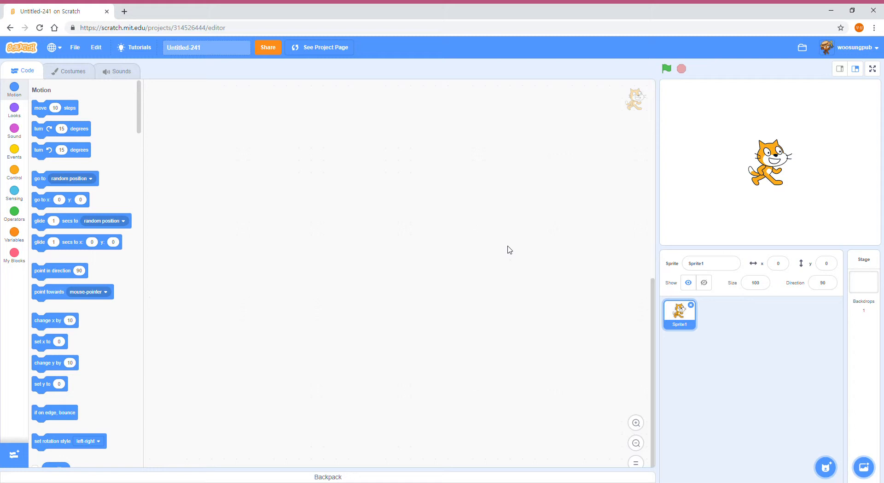
pyautogui.moveTo(857, 47)
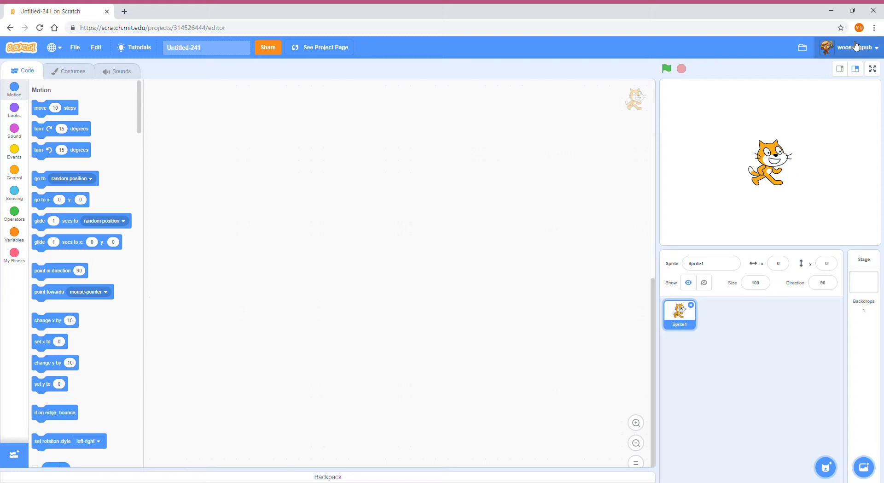
# Go to the account's profile page and then to My Stuff to list the projects
pyautogui.click(857, 47)
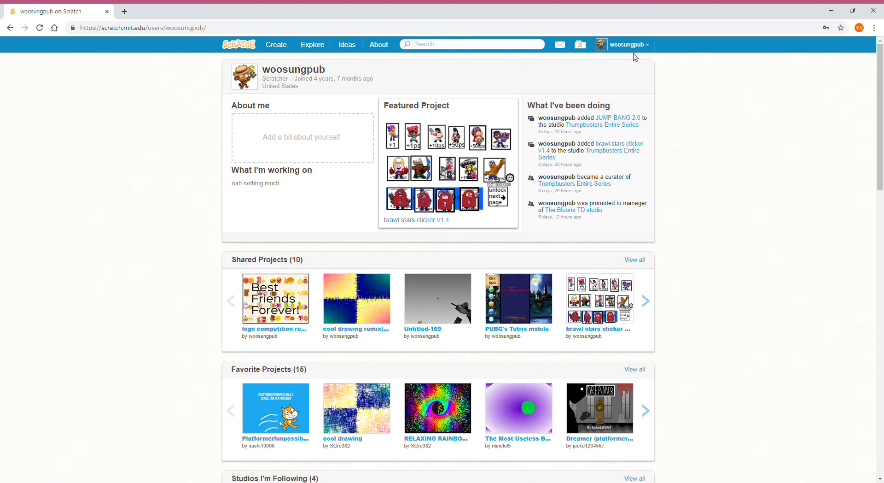
pyautogui.moveTo(637, 60)
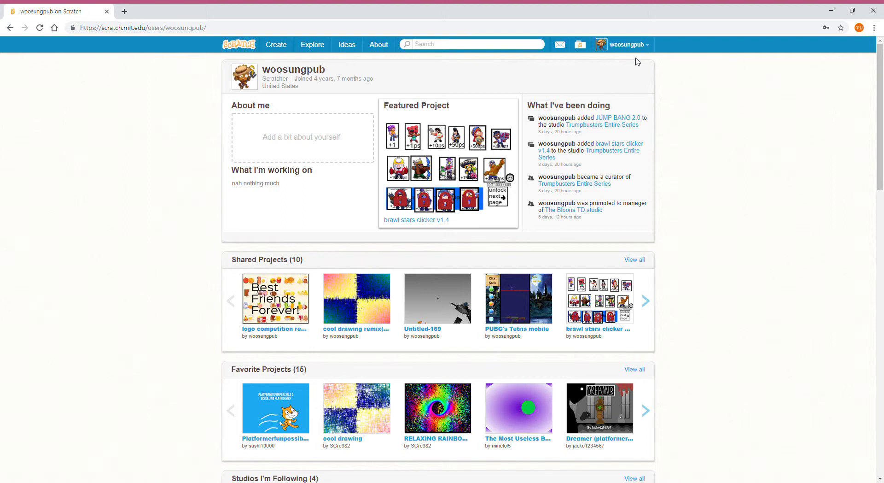
pyautogui.moveTo(641, 63)
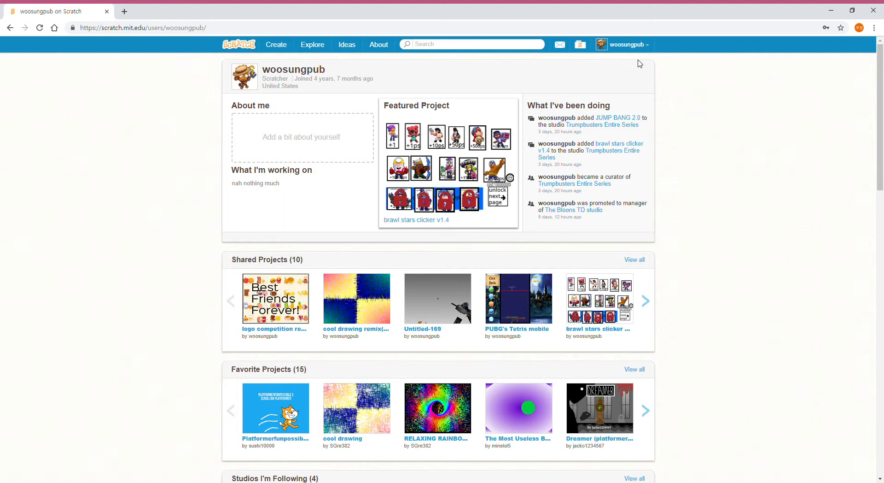
pyautogui.moveTo(632, 38)
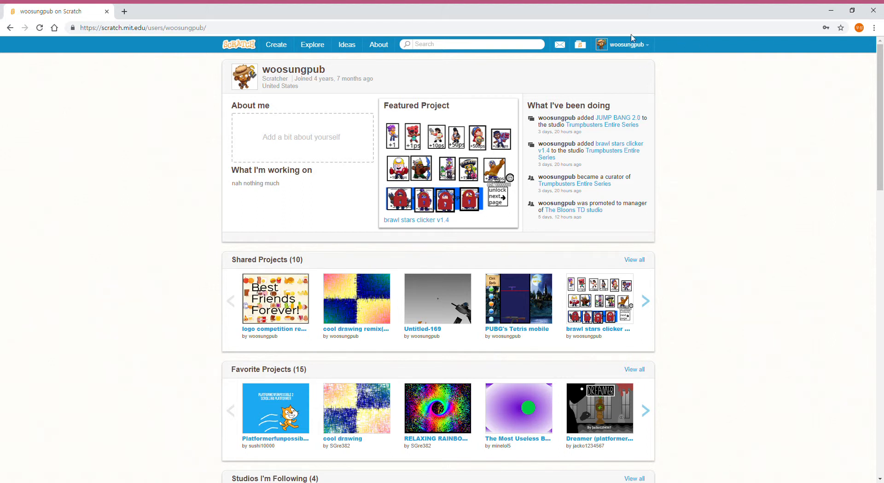
pyautogui.click(560, 44)
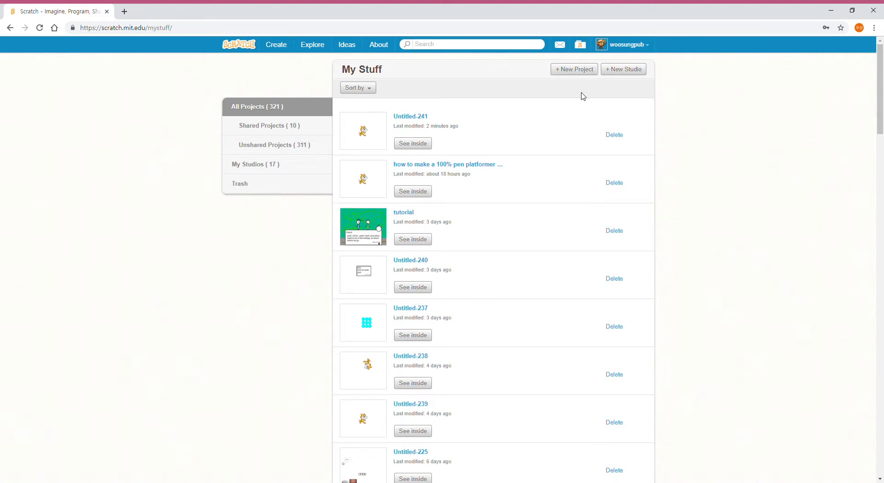
pyautogui.moveTo(610, 165)
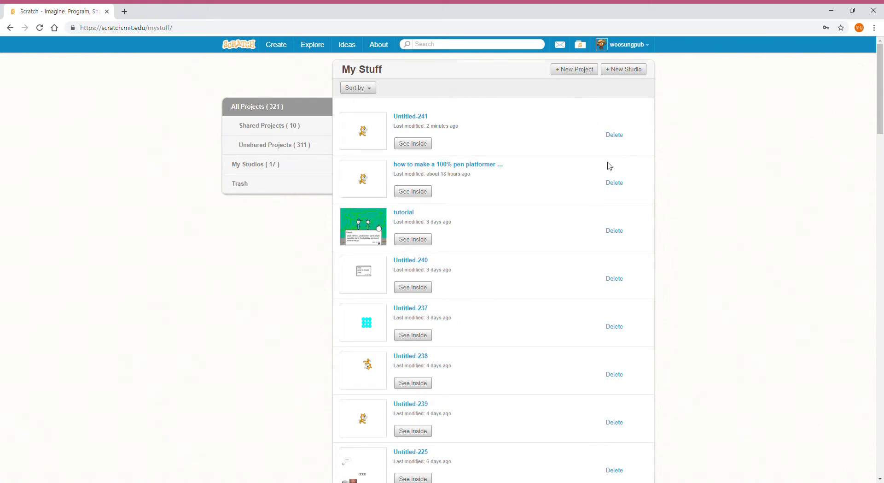
# Reopen Untitled-241 in the editor and start making a new variable from the Variables category
pyautogui.click(413, 142)
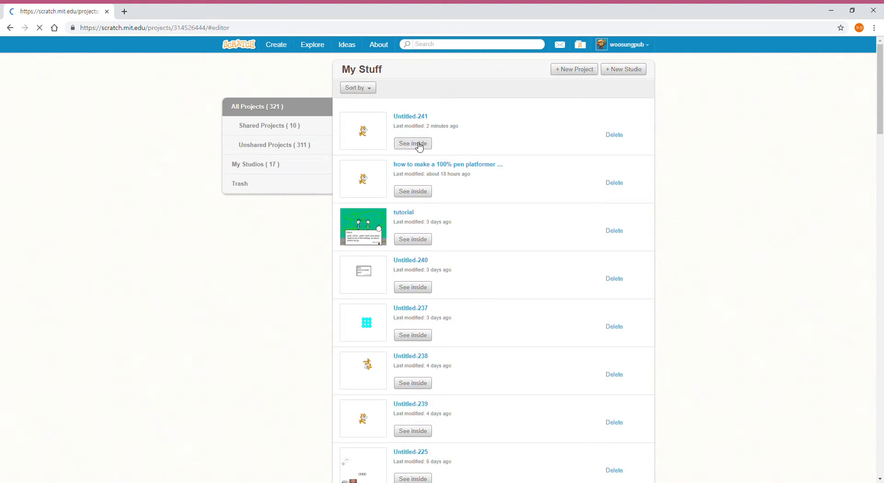
pyautogui.click(413, 143)
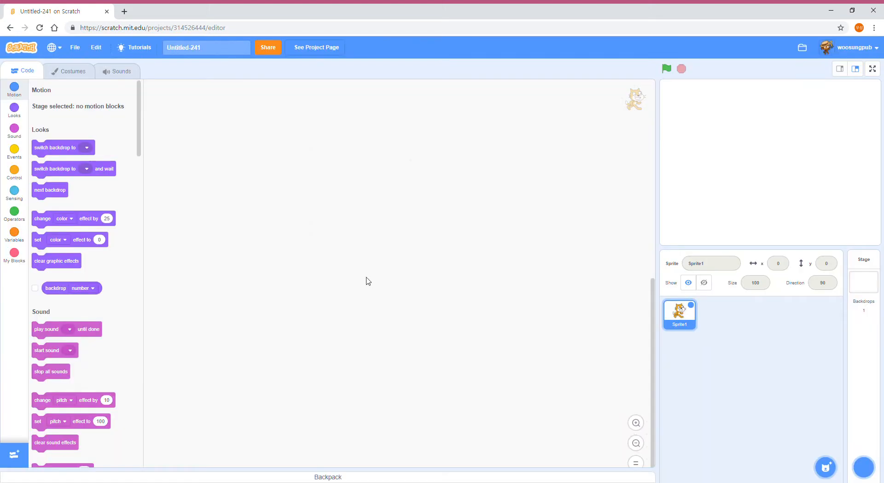
pyautogui.click(14, 231)
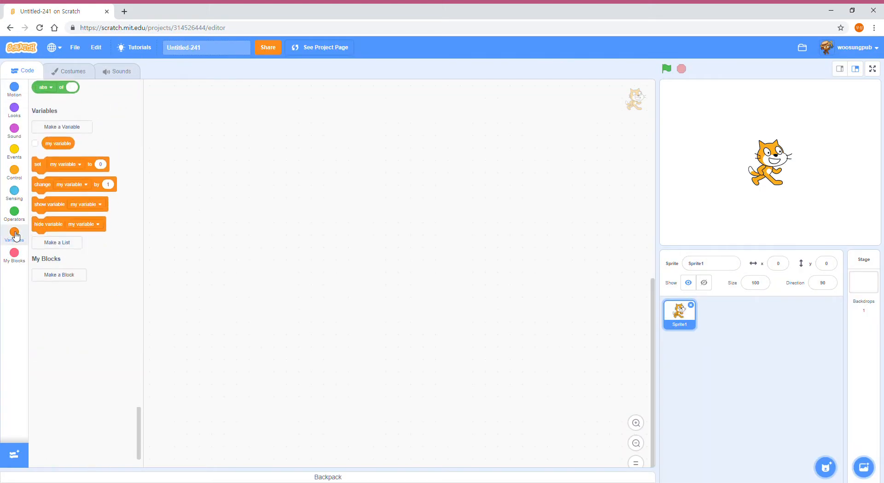
pyautogui.click(62, 126)
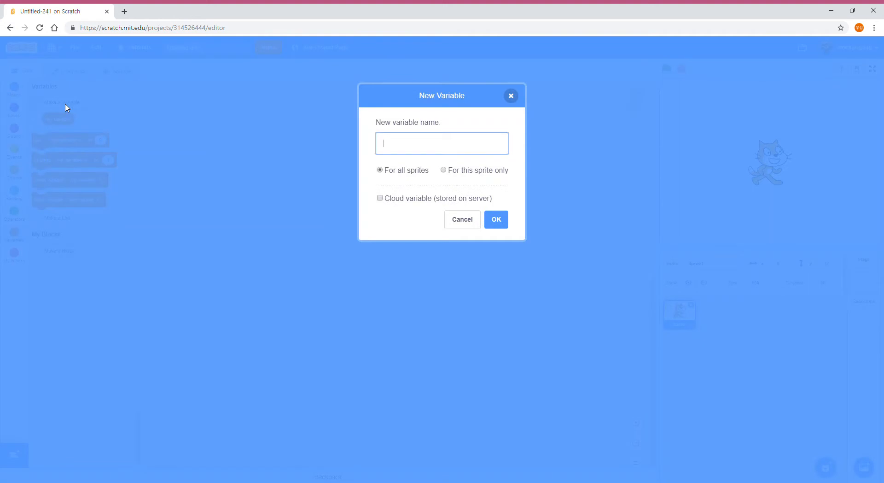
pyautogui.moveTo(469, 193)
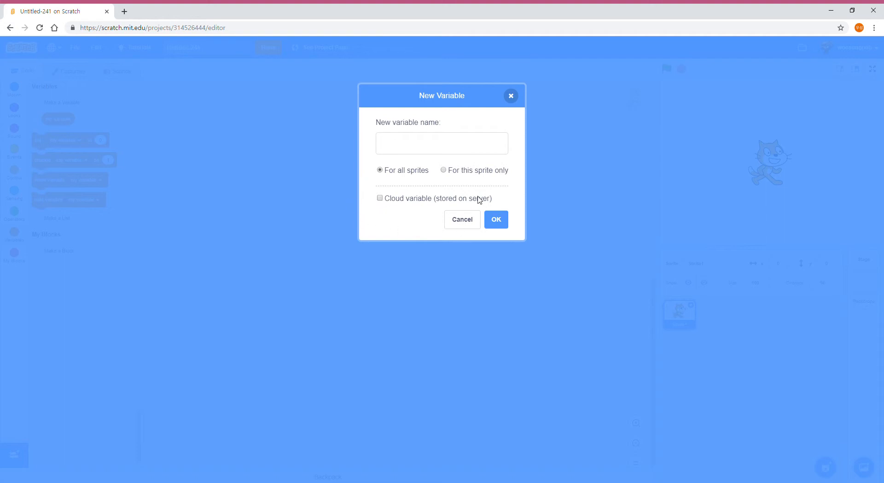
# Create a cloud variable named score for all sprites, stored on the server
pyautogui.click(380, 198)
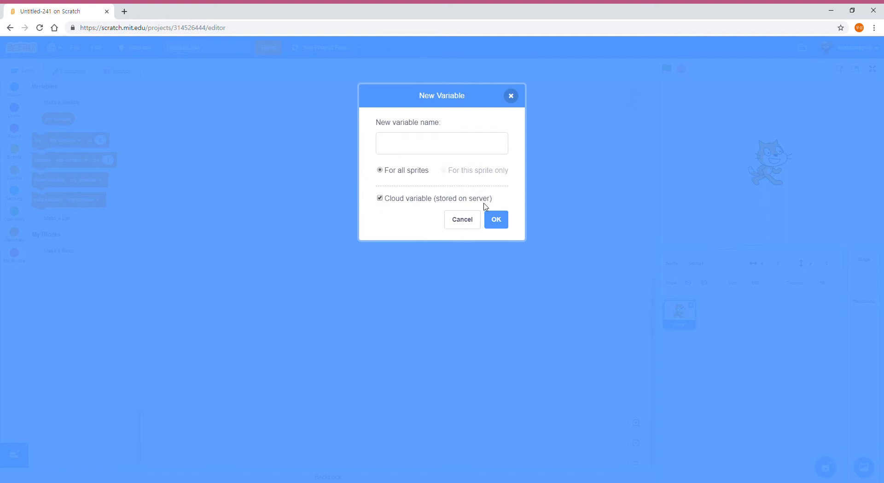
pyautogui.moveTo(468, 208)
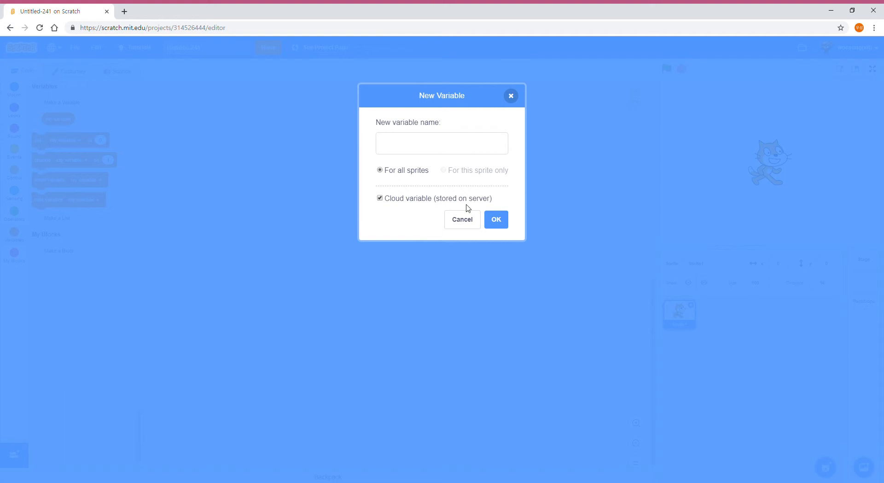
pyautogui.click(380, 198)
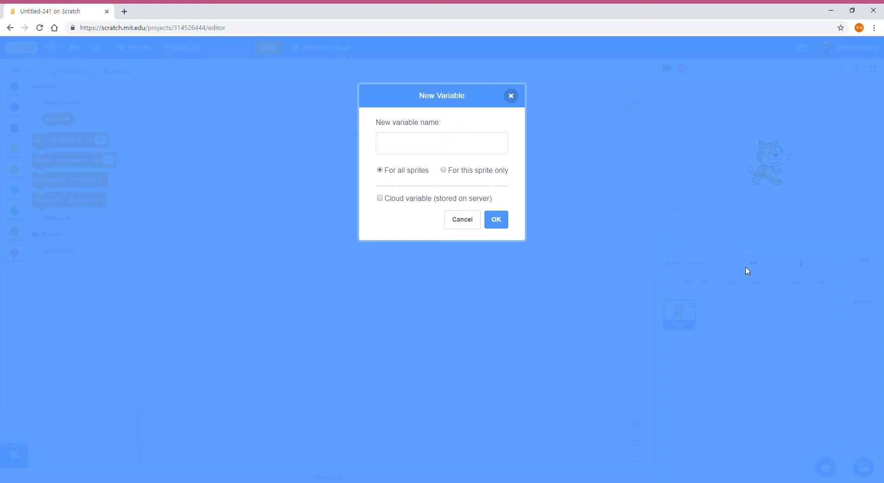
pyautogui.moveTo(743, 180)
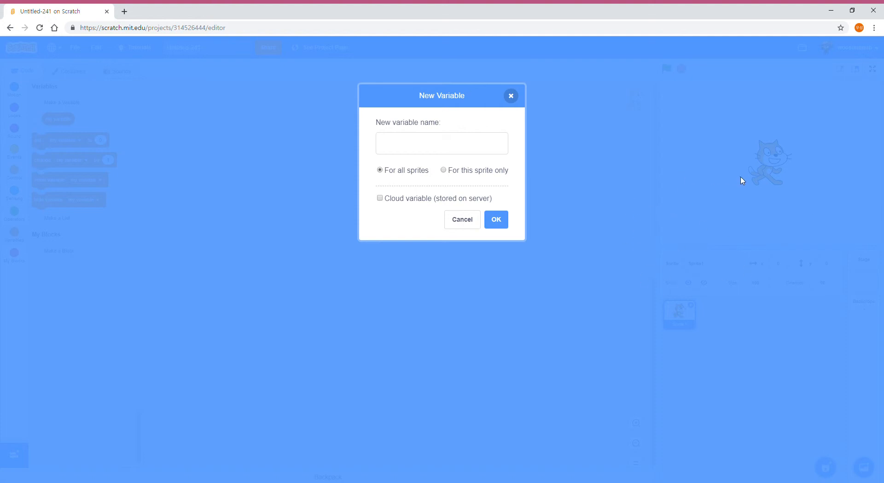
pyautogui.moveTo(457, 286)
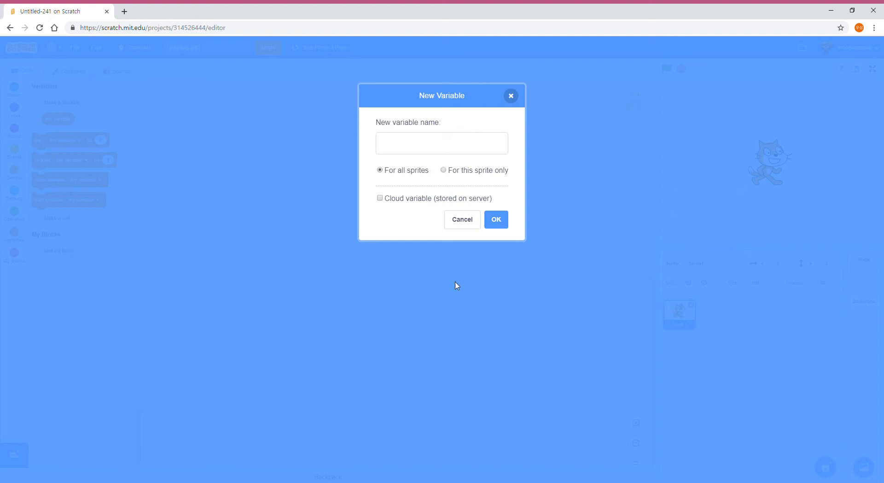
pyautogui.click(441, 143)
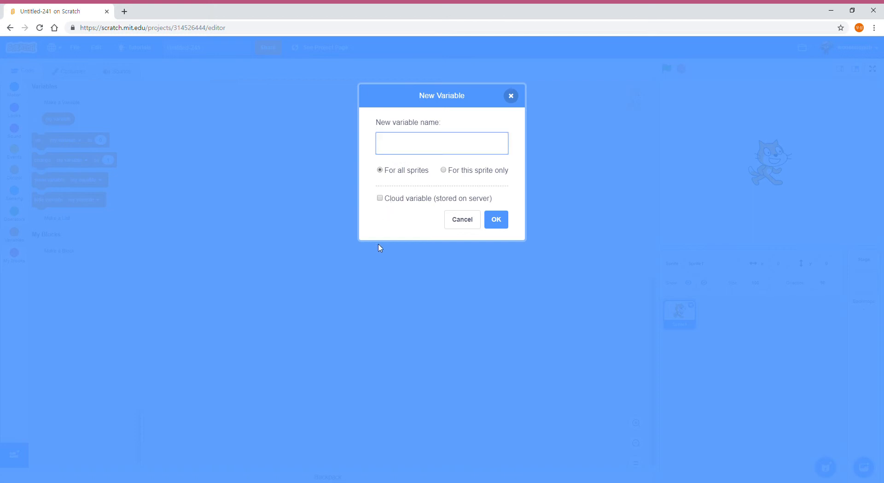
pyautogui.click(380, 199)
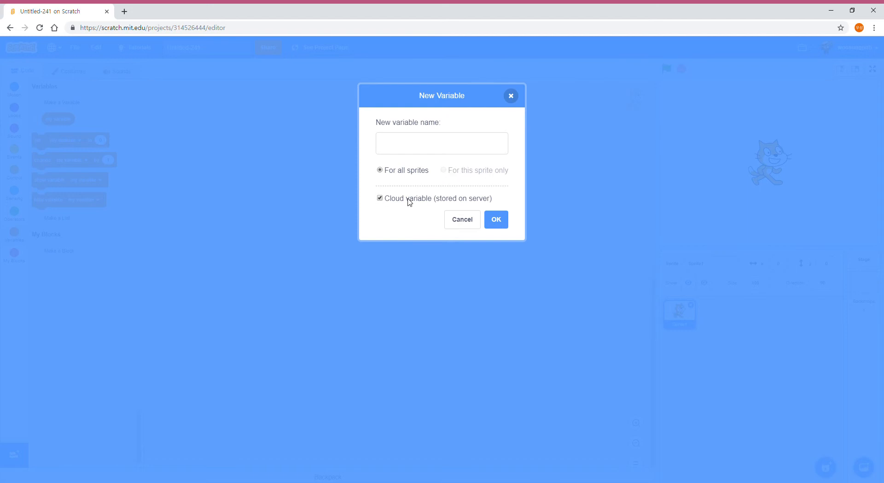
pyautogui.click(442, 143)
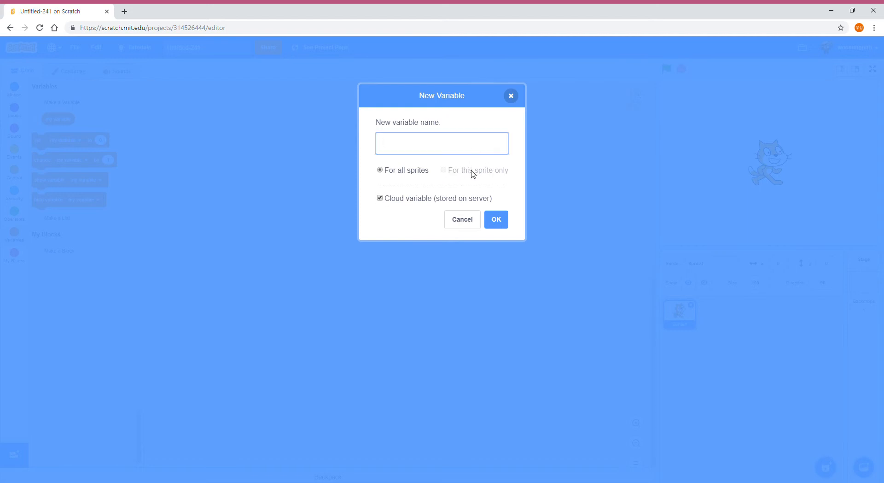
pyautogui.write('score')
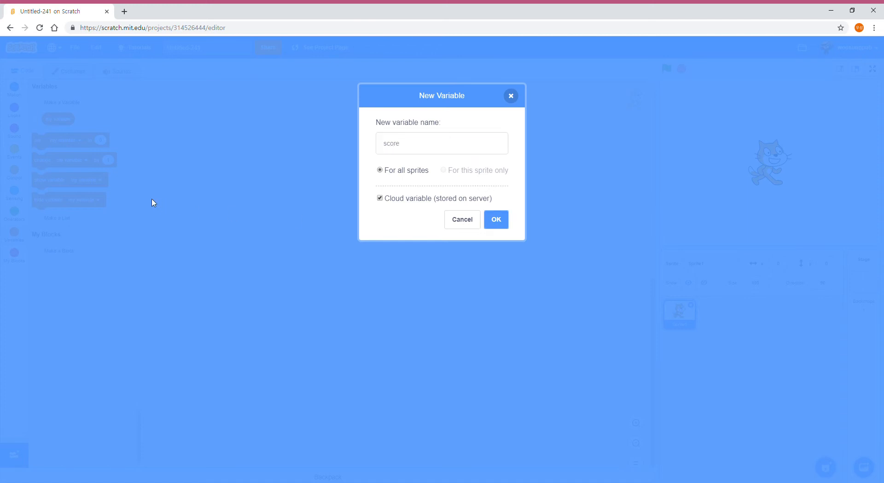
pyautogui.click(495, 219)
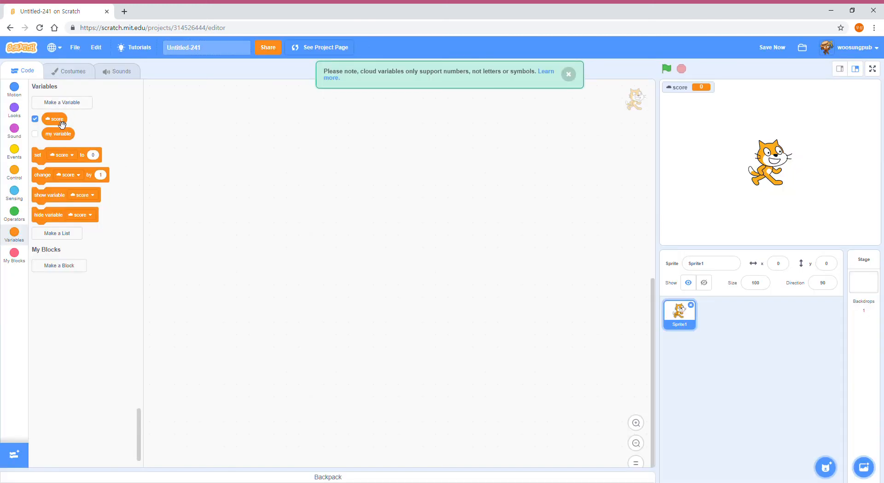
pyautogui.moveTo(578, 74)
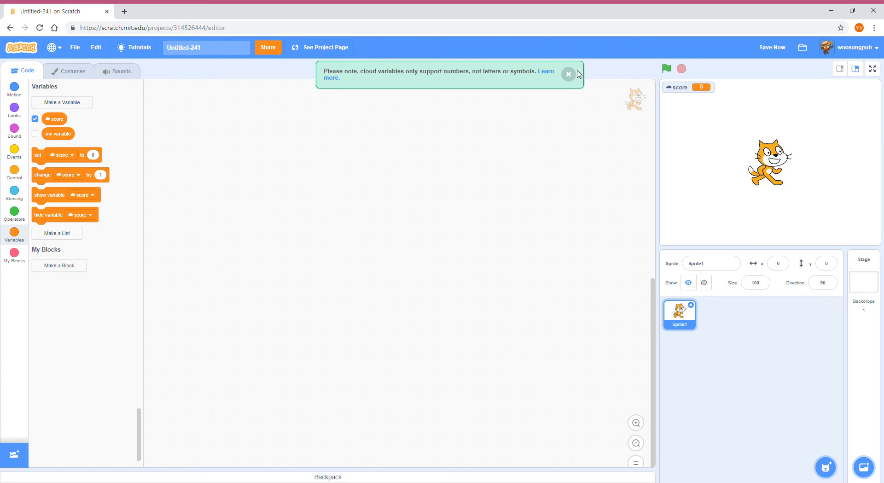
pyautogui.moveTo(519, 75)
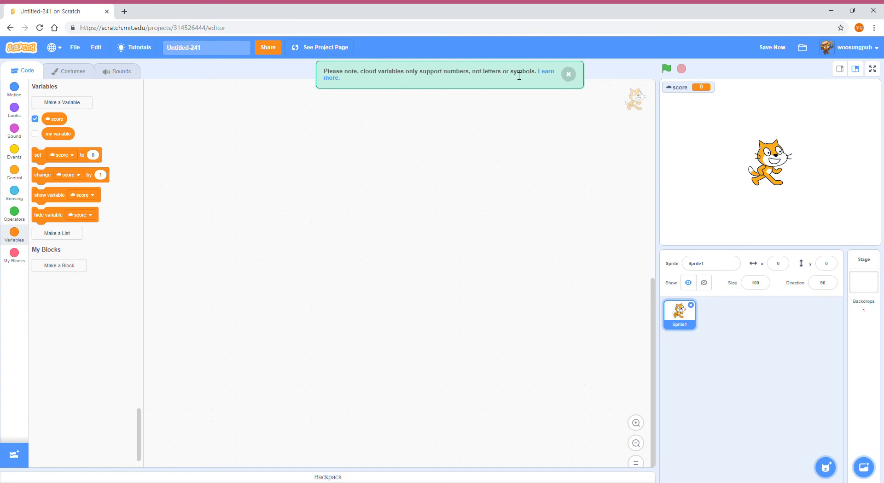
pyautogui.moveTo(4, 152)
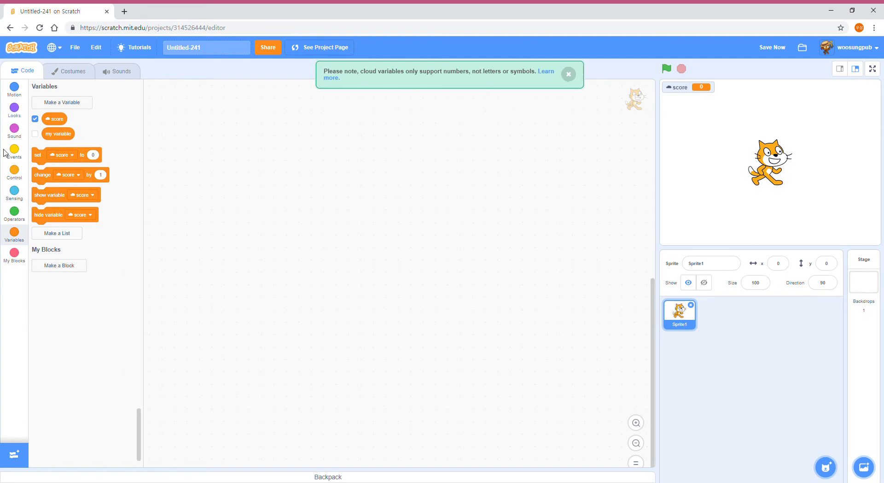
pyautogui.moveTo(53, 134)
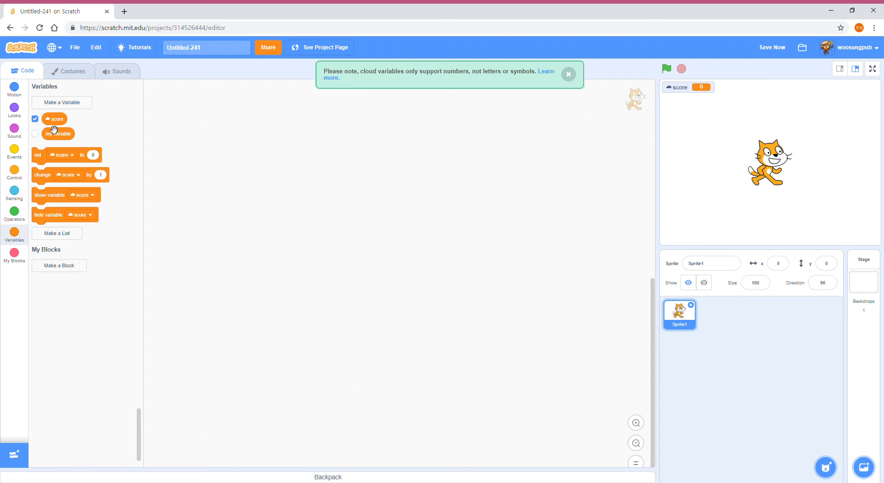
# Dismiss the numbers-only cloud notice and show the current value of score
pyautogui.click(569, 74)
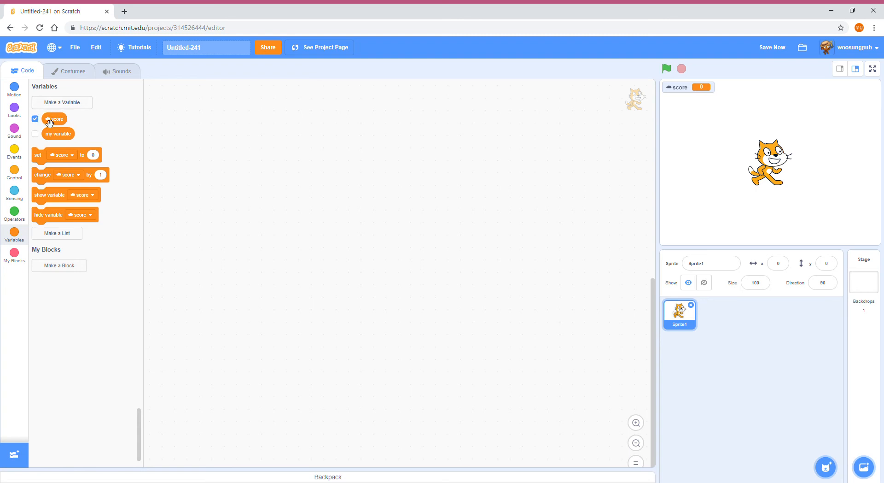
pyautogui.moveTo(50, 163)
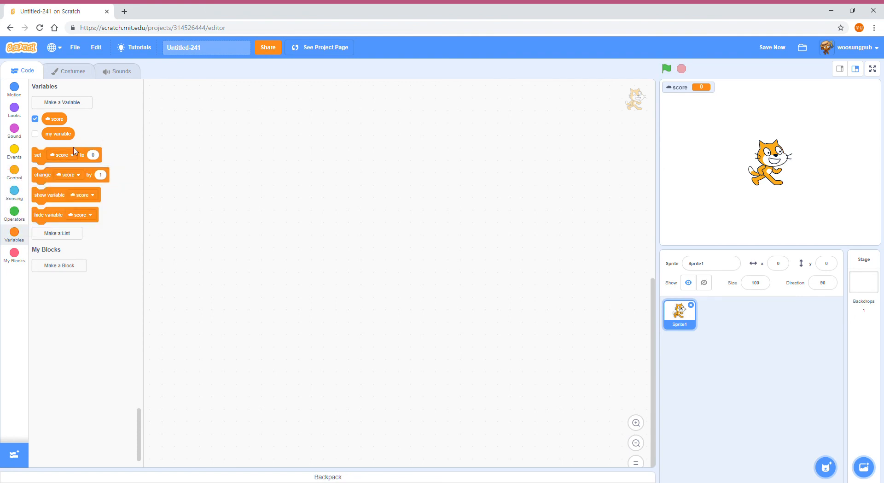
pyautogui.moveTo(350, 213)
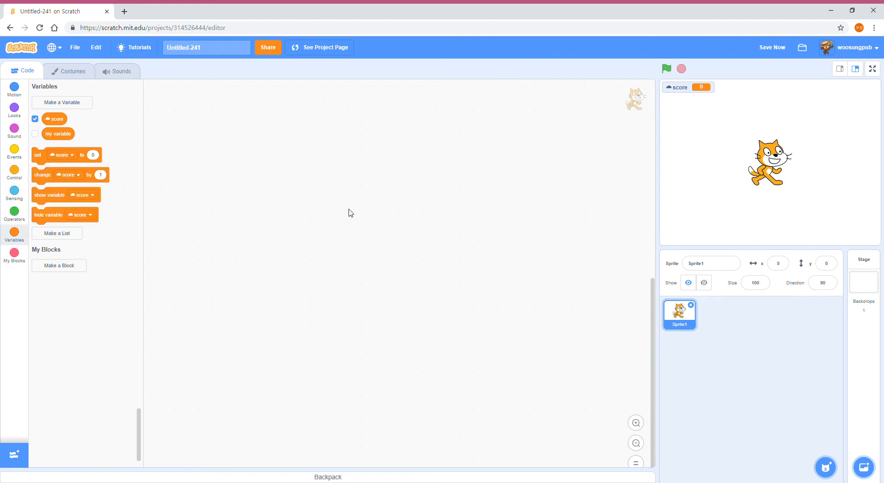
pyautogui.moveTo(571, 228)
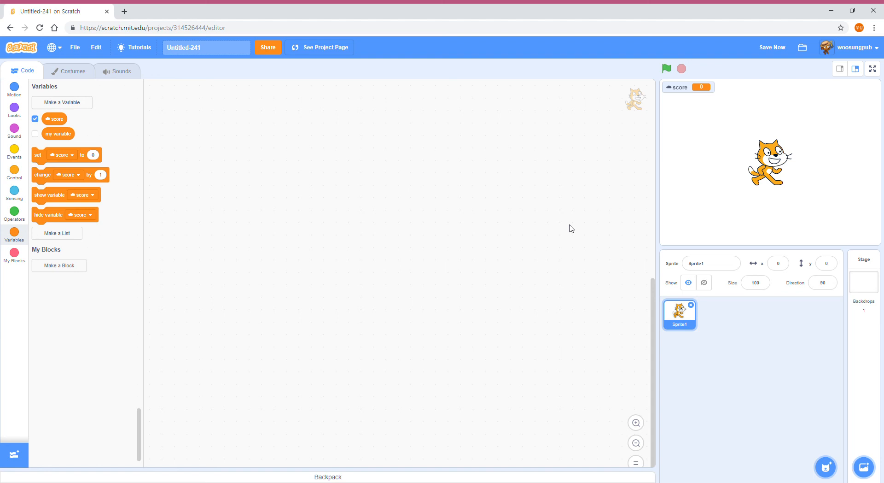
pyautogui.moveTo(586, 272)
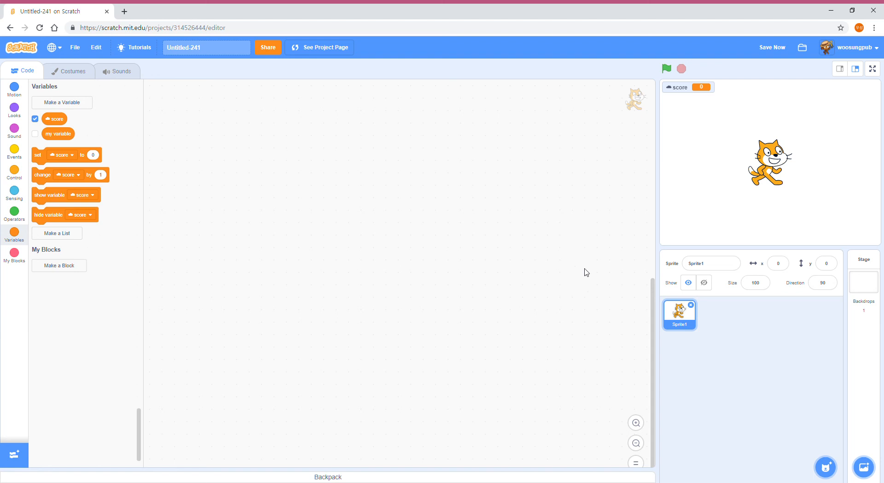
pyautogui.moveTo(617, 459)
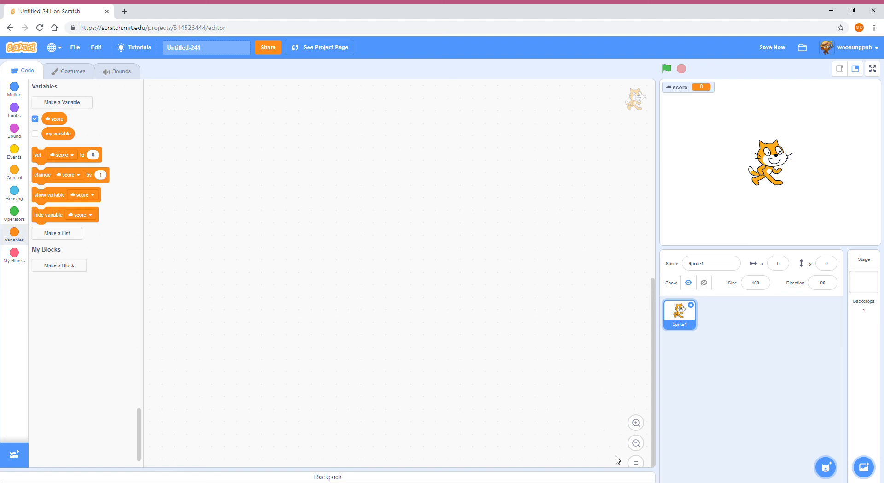